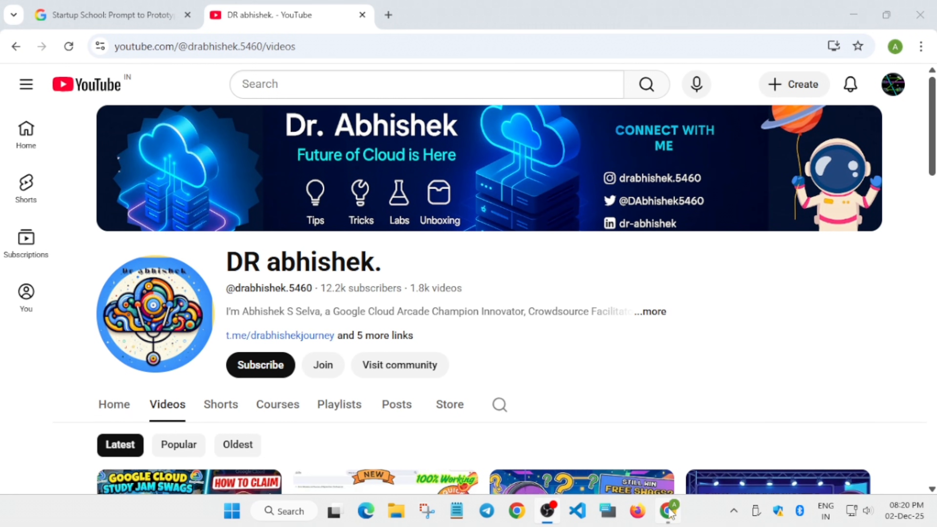
pyautogui.moveTo(637, 511)
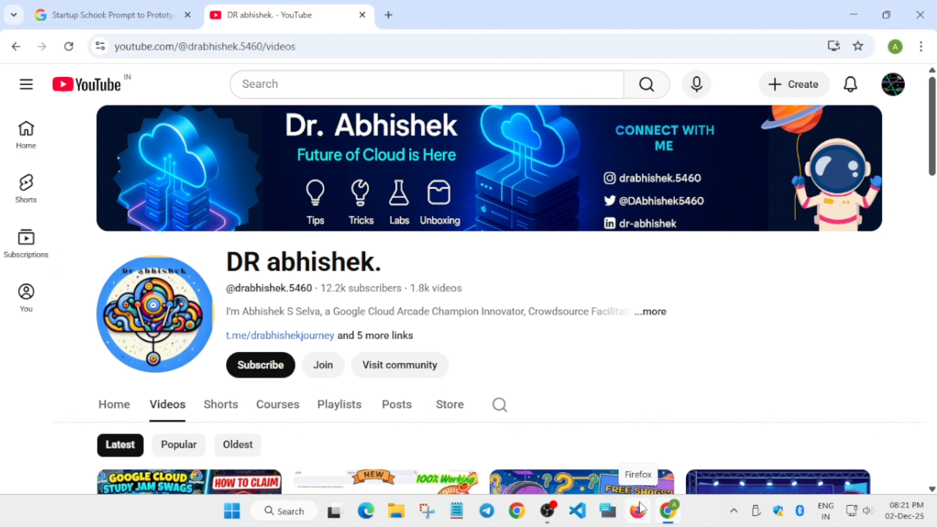
pyautogui.moveTo(673, 385)
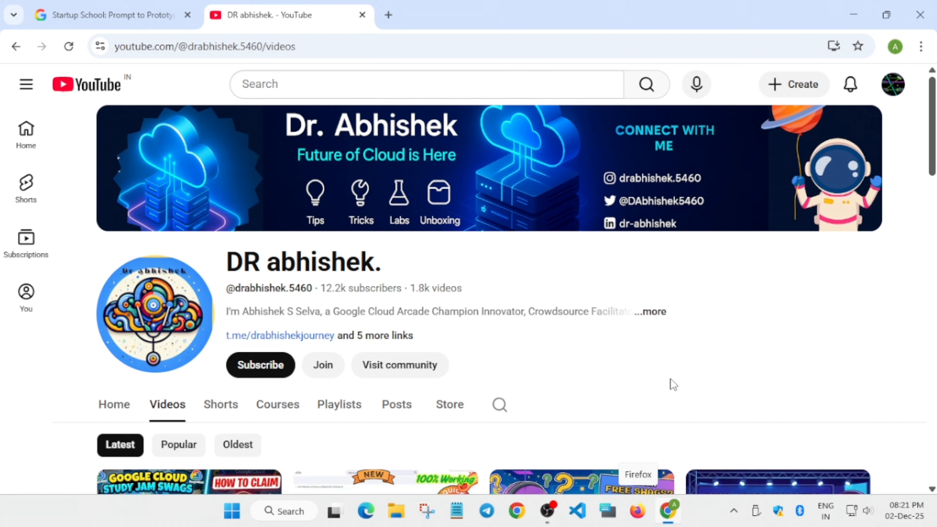
# Switch back to the Prompt to Prototype page and scroll past the registration notice to 'About the program'
pyautogui.click(111, 14)
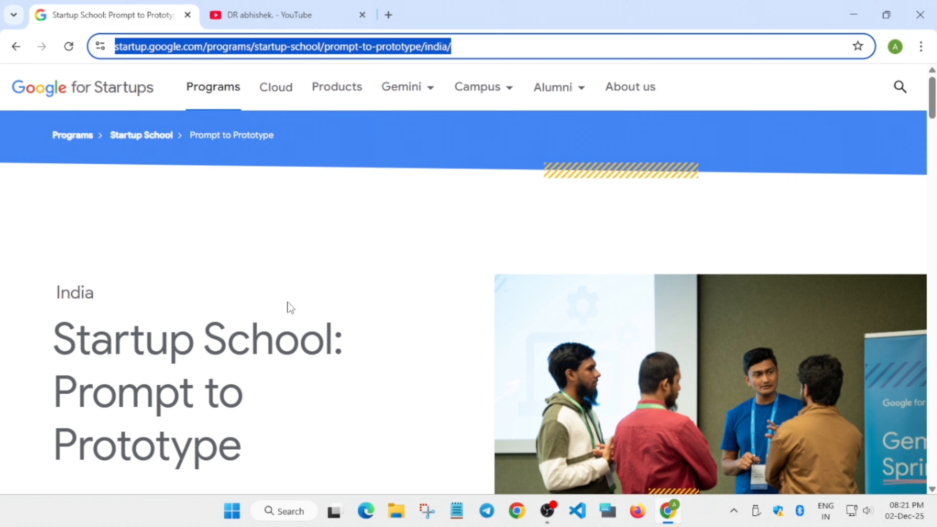
pyautogui.scroll(-3)
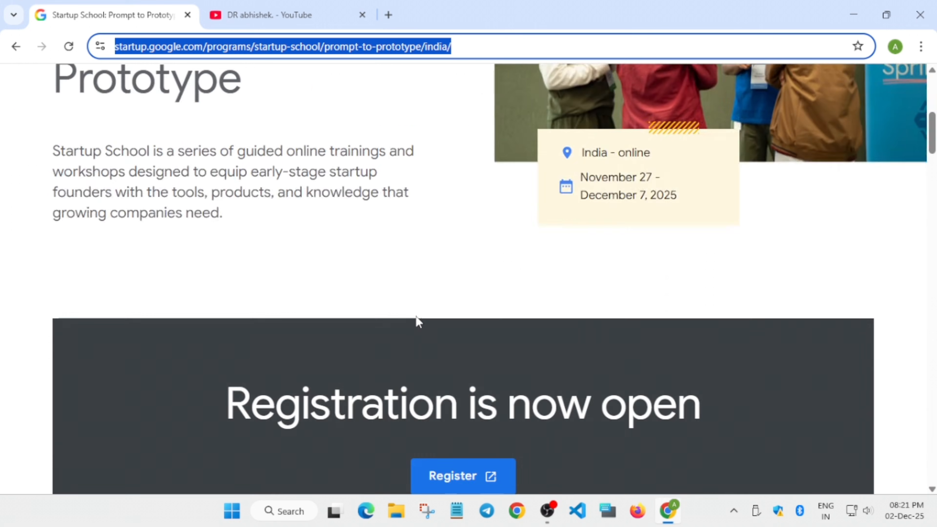
pyautogui.scroll(-3)
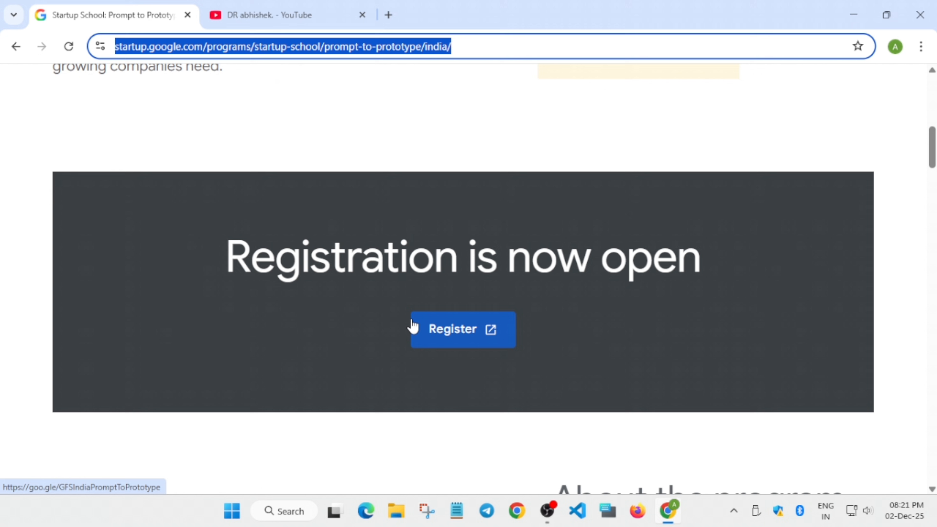
pyautogui.scroll(-3)
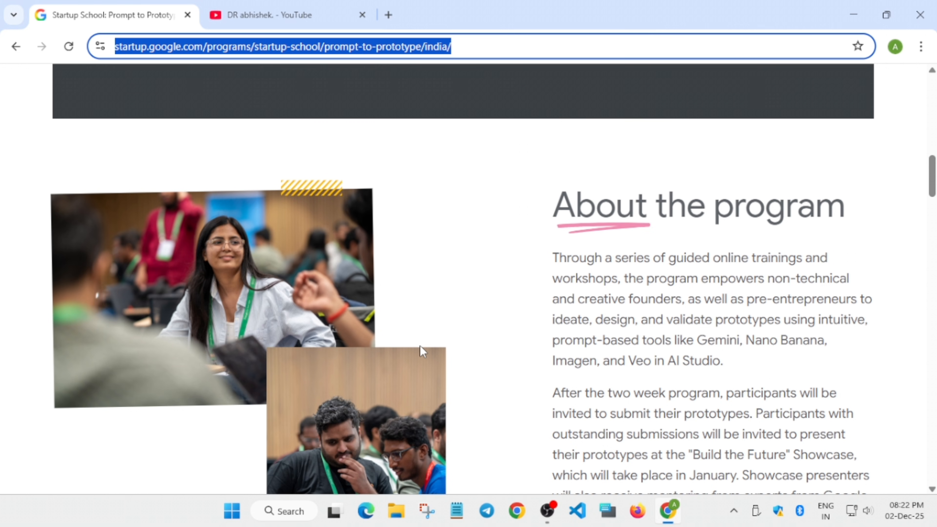
pyautogui.scroll(-3)
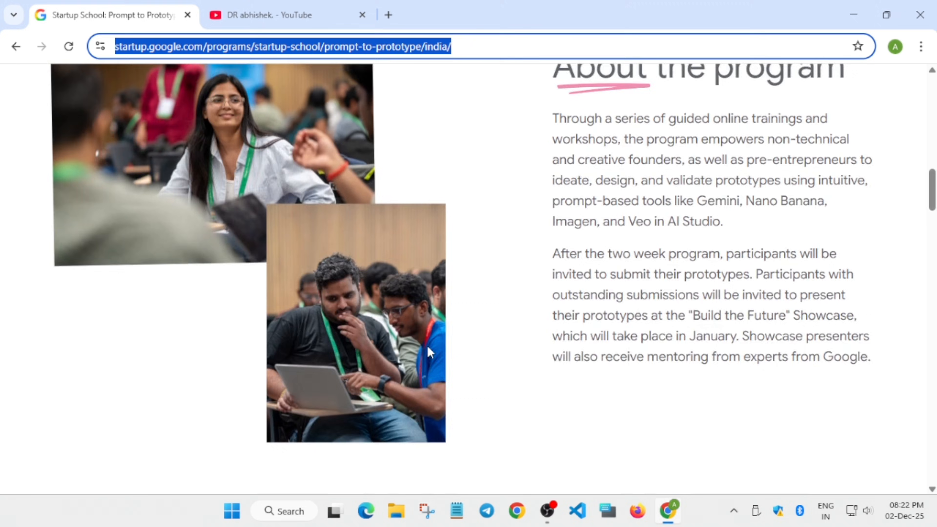
pyautogui.scroll(-3)
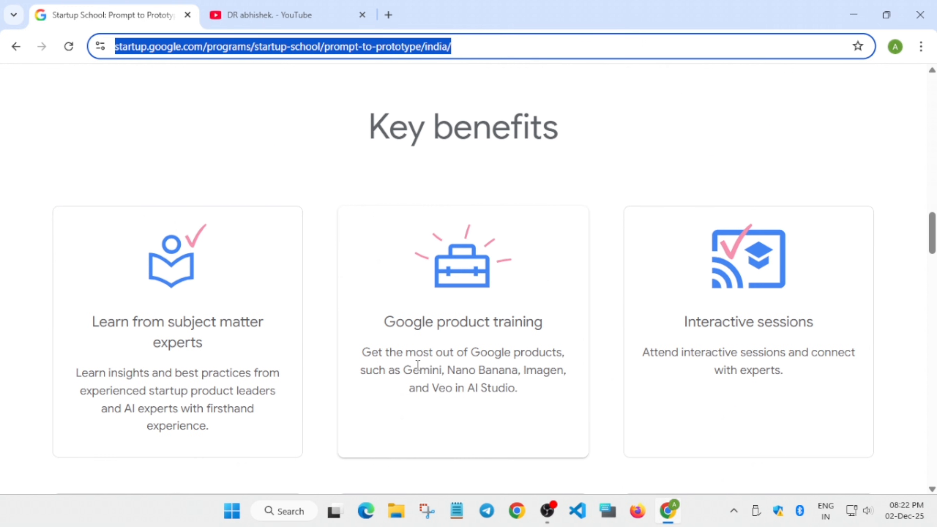
pyautogui.scroll(-3)
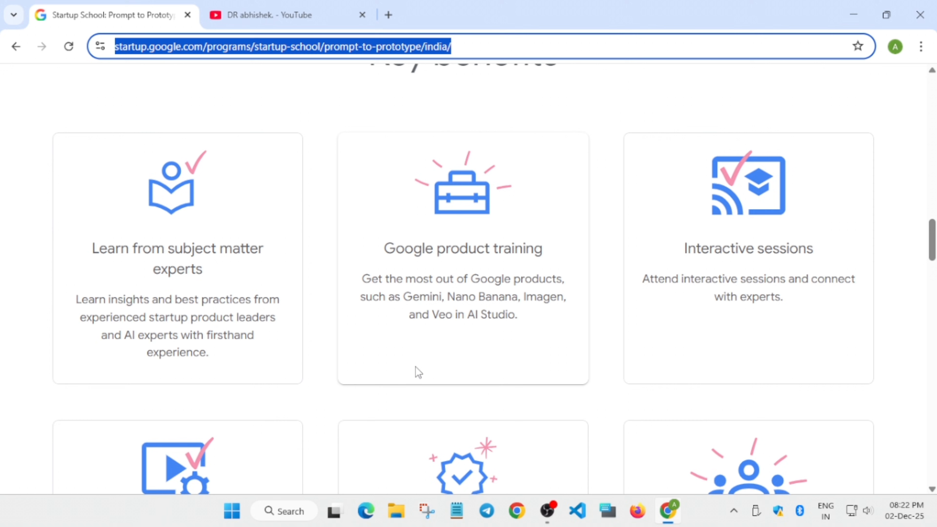
pyautogui.scroll(-3)
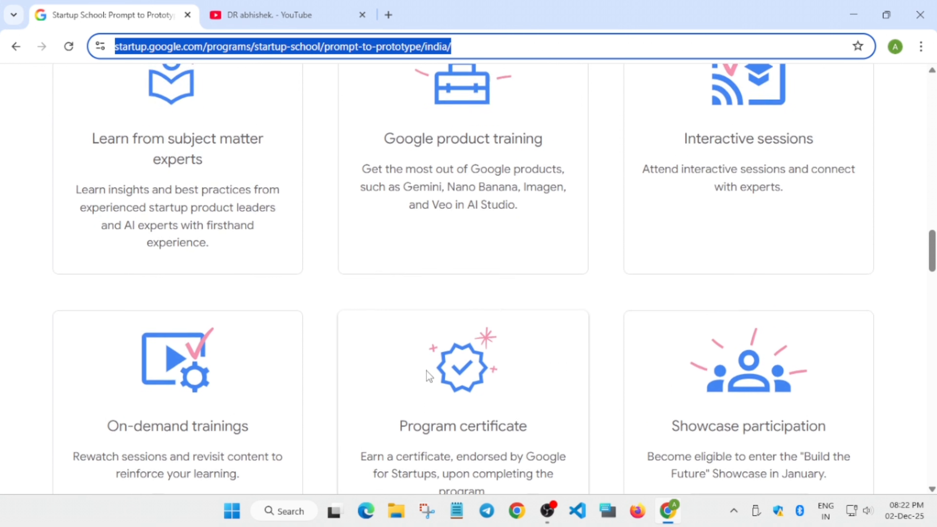
pyautogui.scroll(3)
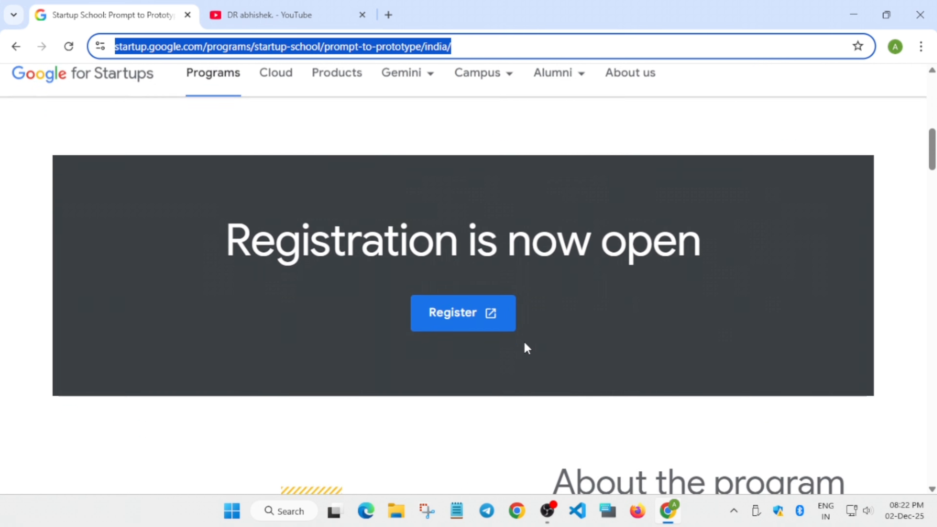
pyautogui.scroll(-3)
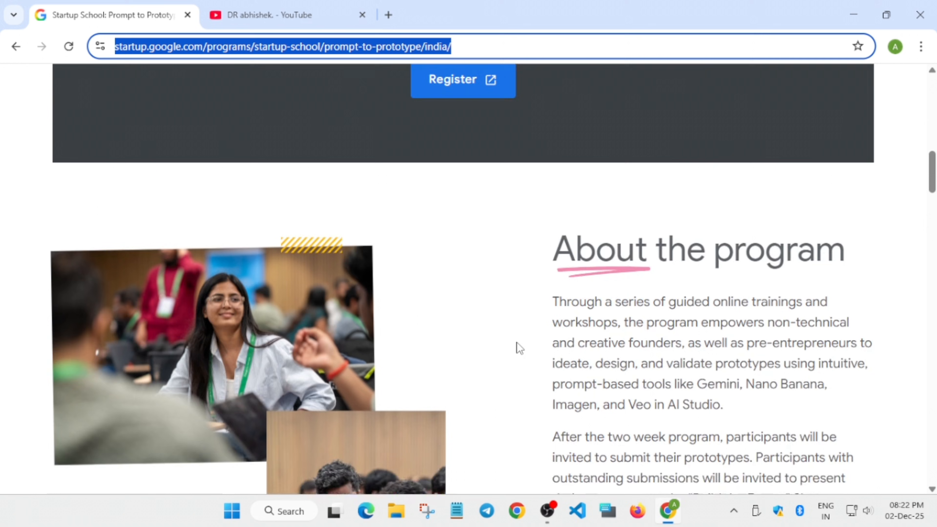
pyautogui.scroll(-3)
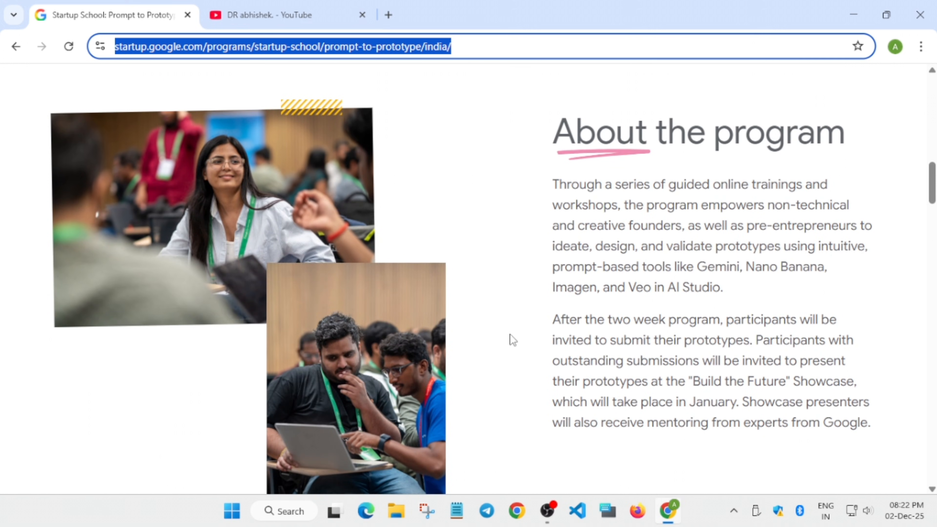
pyautogui.scroll(3)
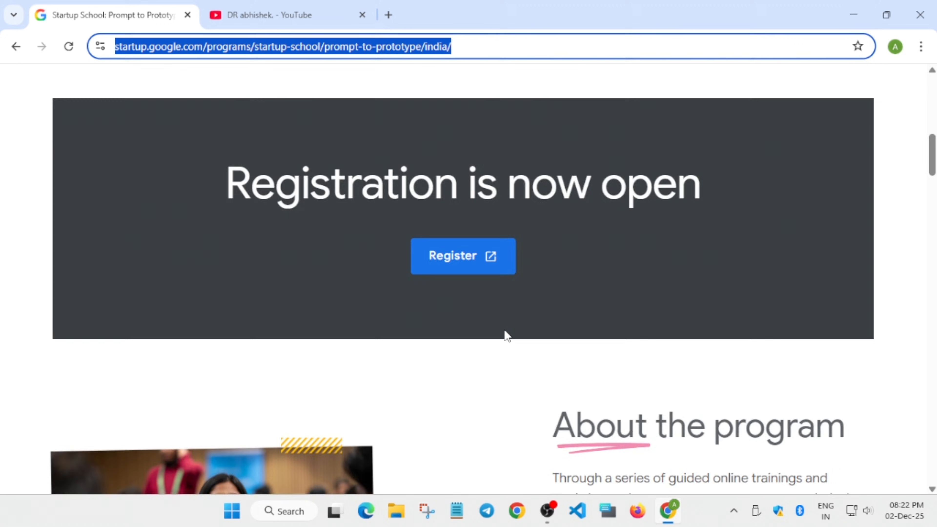
pyautogui.scroll(-3)
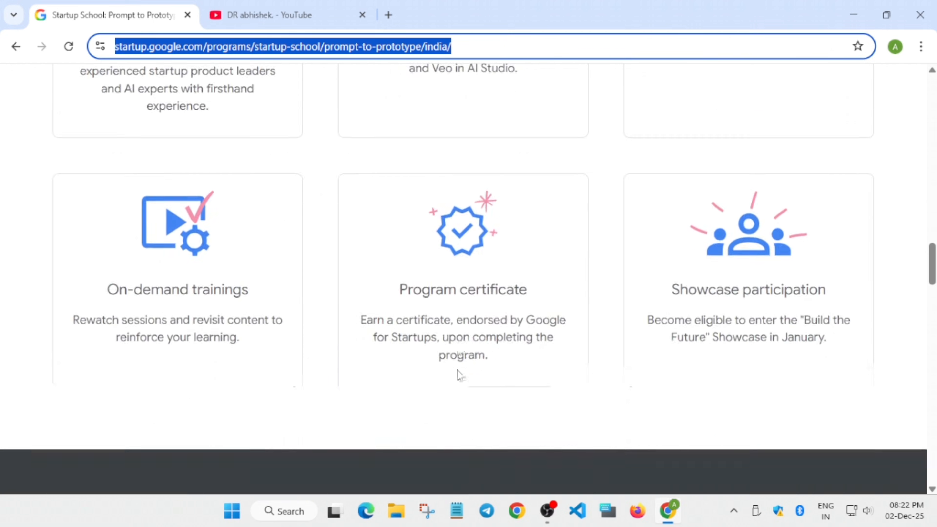
pyautogui.scroll(-3)
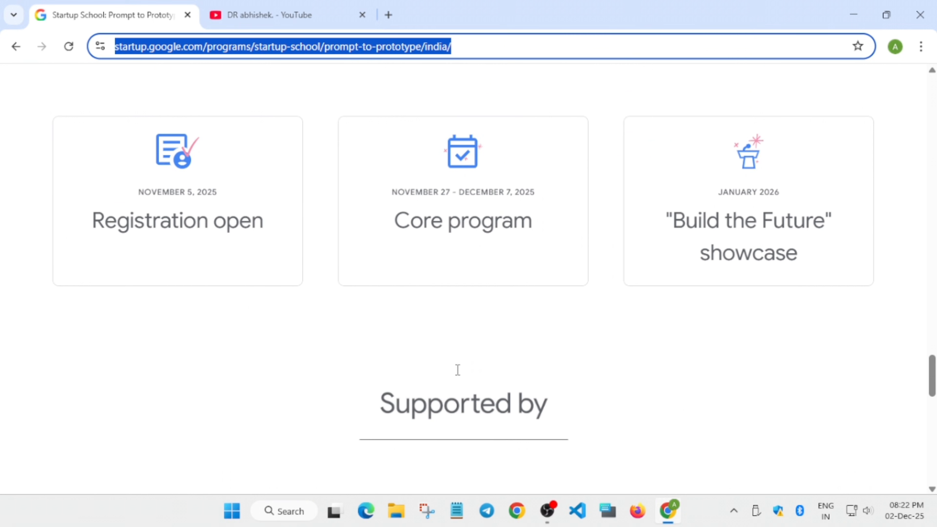
pyautogui.moveTo(455, 374)
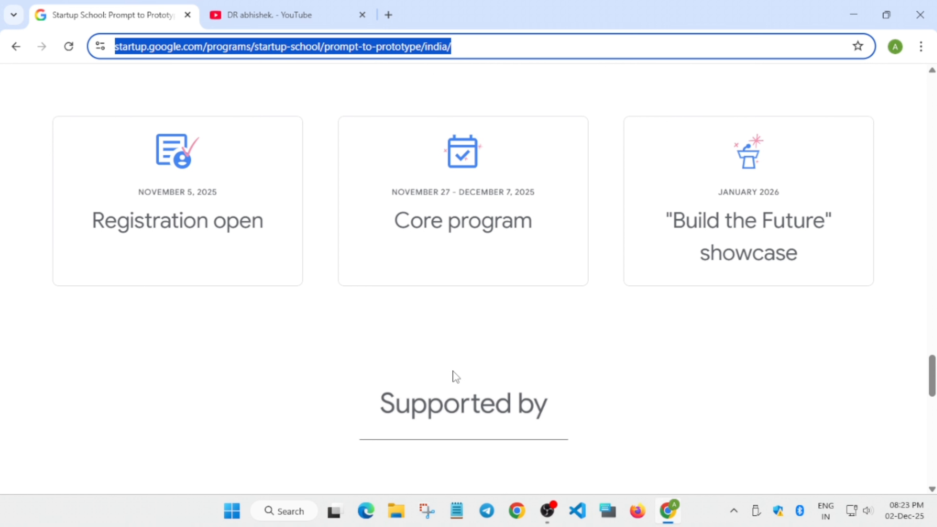
# Scroll the page until the 'Registration is now open' banner, supporter logos and Register button are visible
pyautogui.scroll(-3)
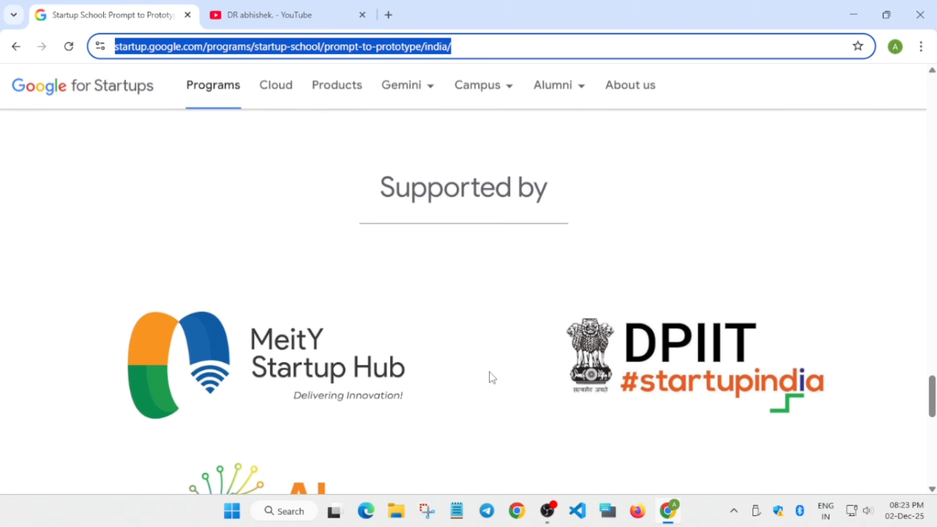
pyautogui.scroll(-3)
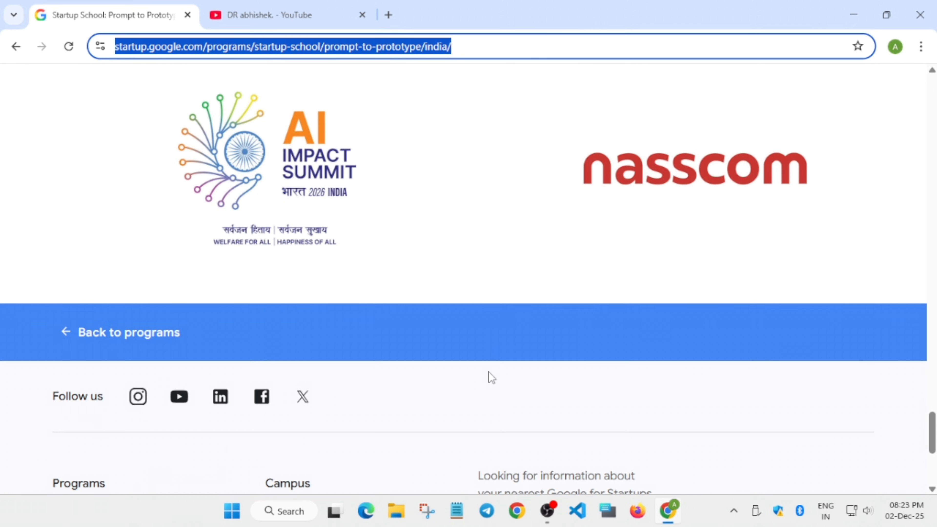
pyautogui.scroll(3)
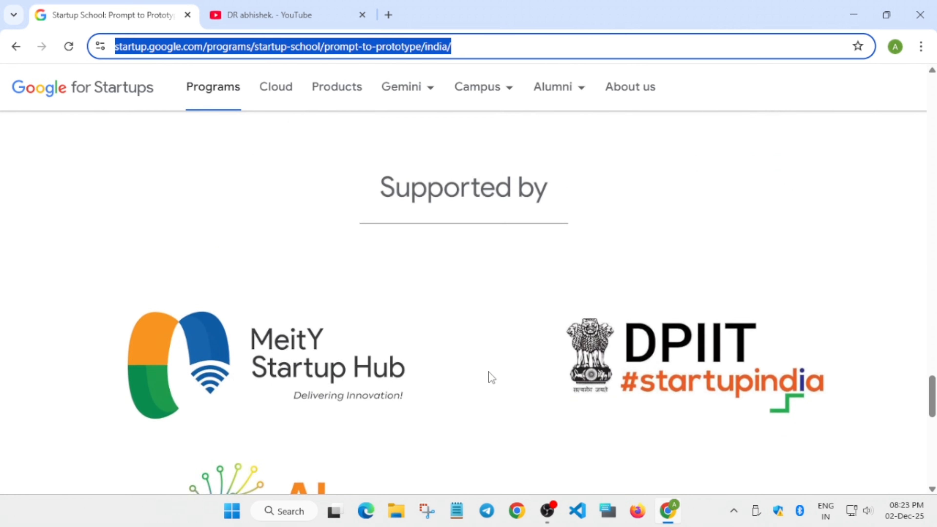
pyautogui.scroll(-3)
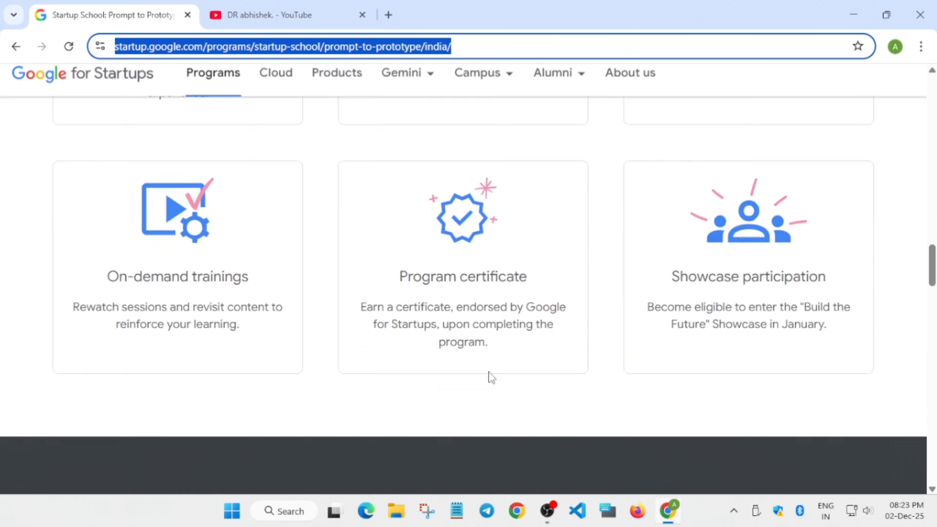
pyautogui.scroll(3)
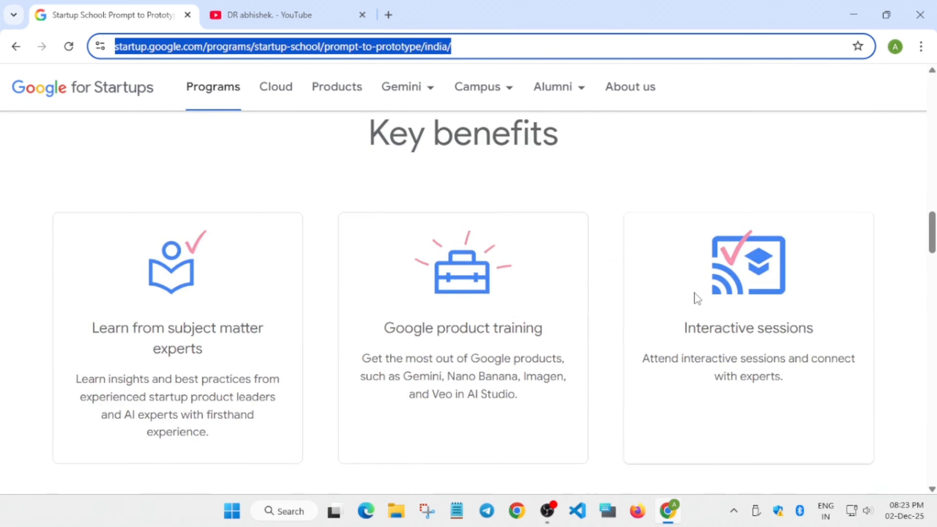
pyautogui.scroll(3)
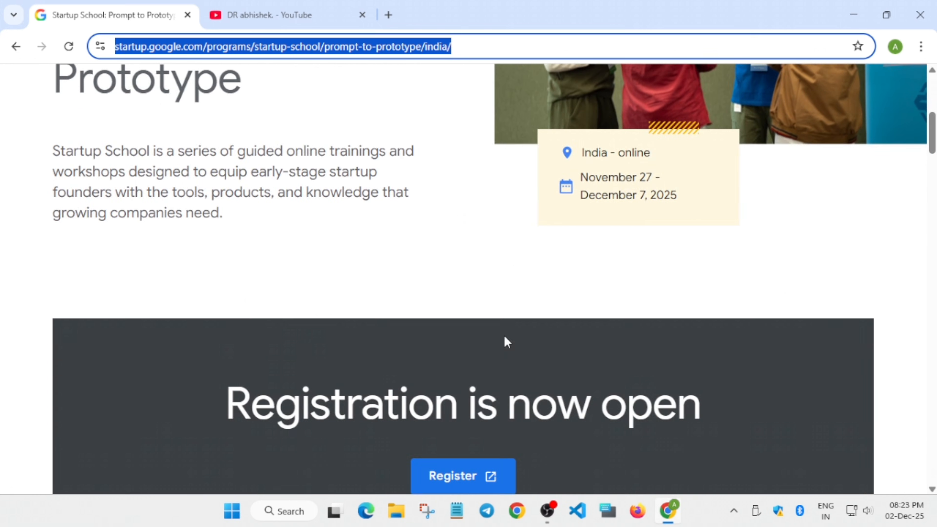
pyautogui.scroll(-3)
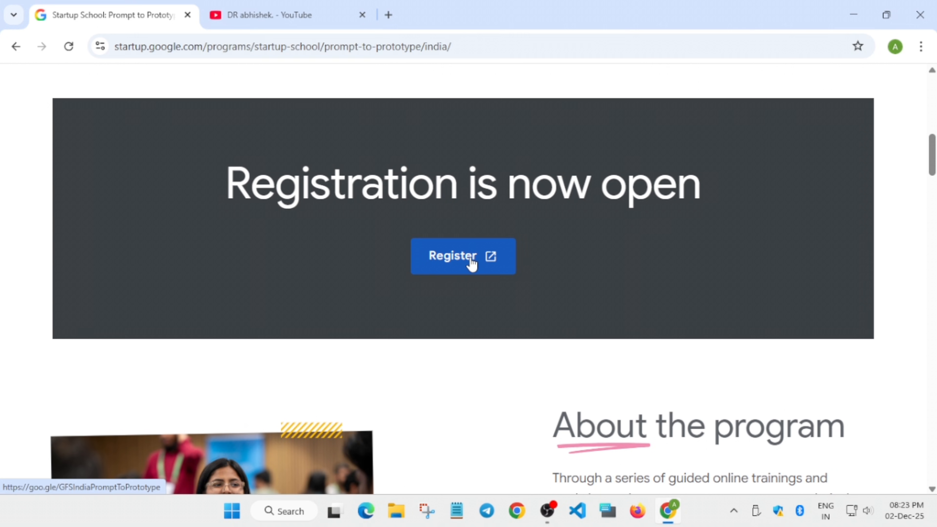
# Follow the Register button to the Scaler registration page in a new tab
pyautogui.click(463, 256)
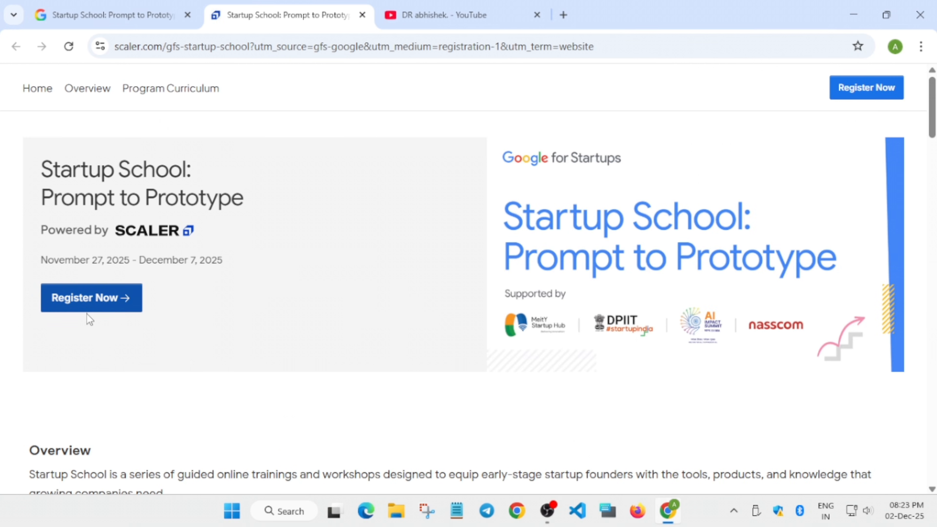
pyautogui.moveTo(297, 383)
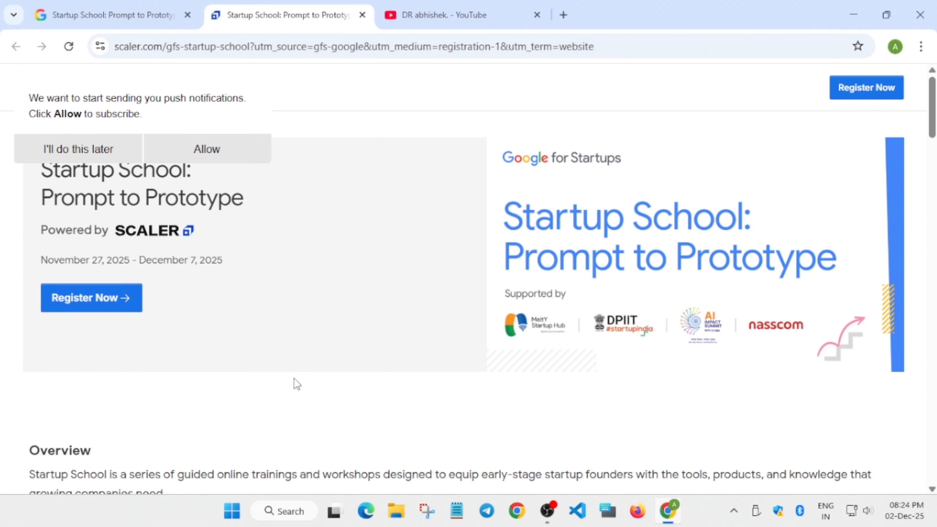
# Return to the Google for Startups program page and scroll through its six Key benefits cards
pyautogui.click(91, 298)
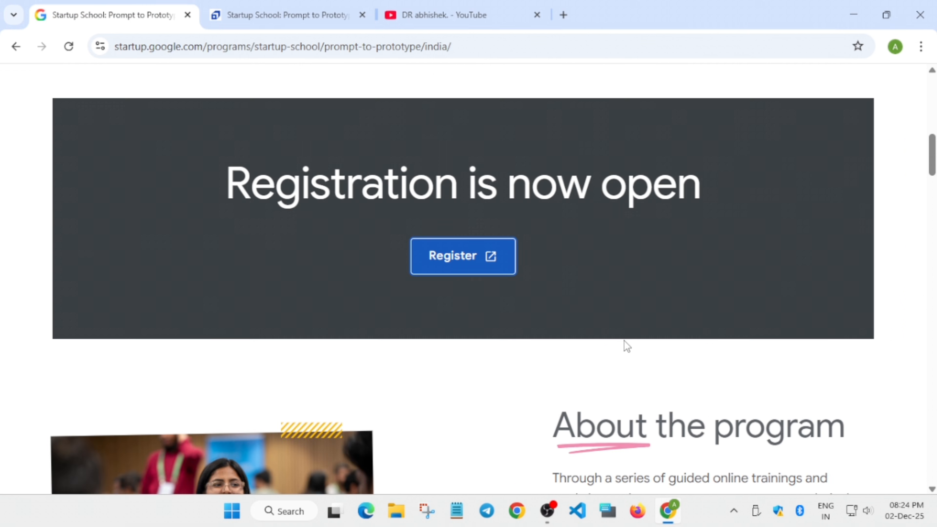
pyautogui.scroll(-3)
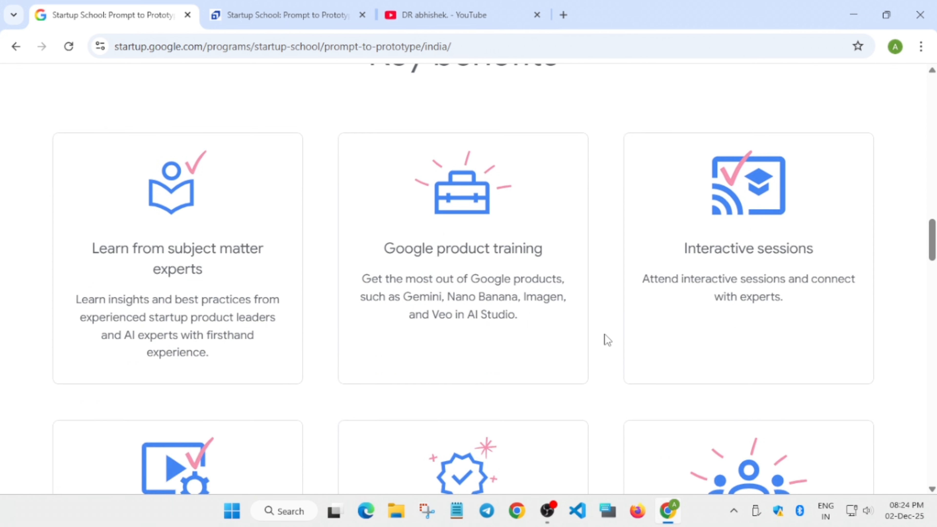
pyautogui.scroll(-3)
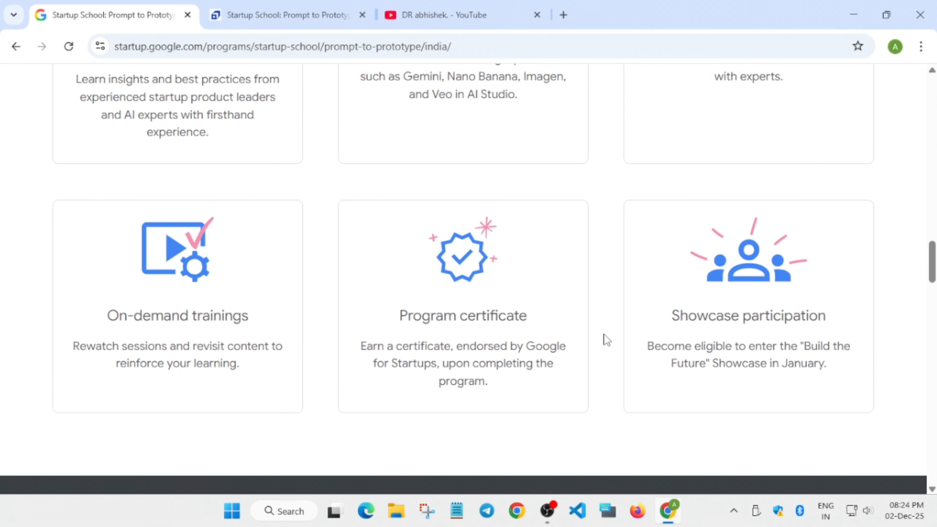
pyautogui.scroll(3)
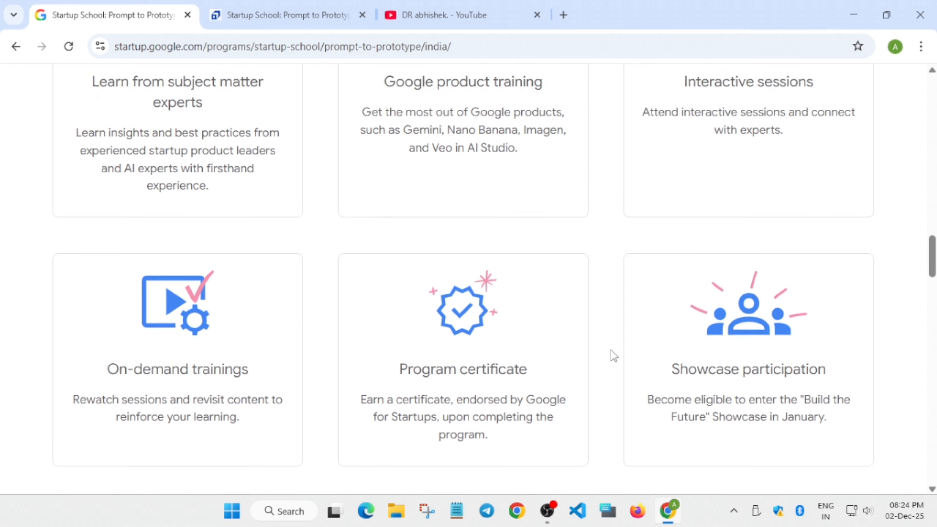
pyautogui.scroll(3)
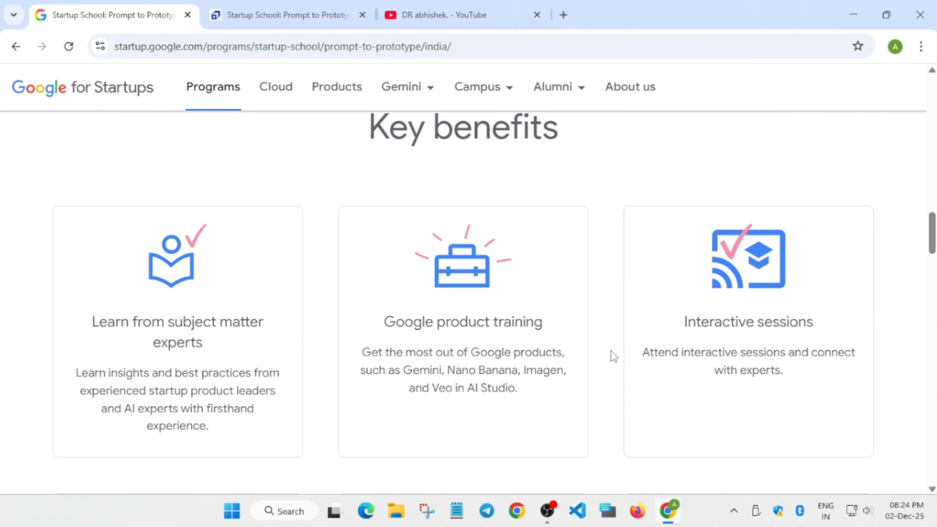
pyautogui.scroll(3)
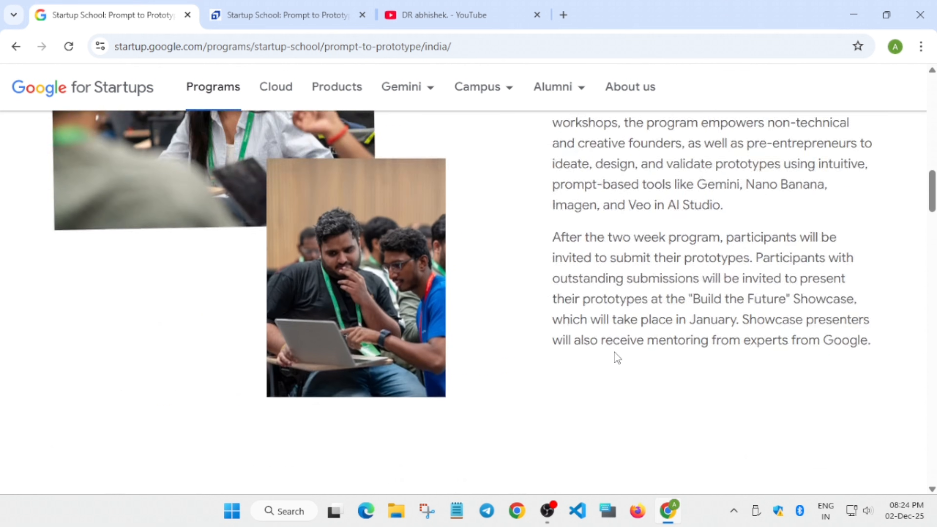
pyautogui.scroll(-3)
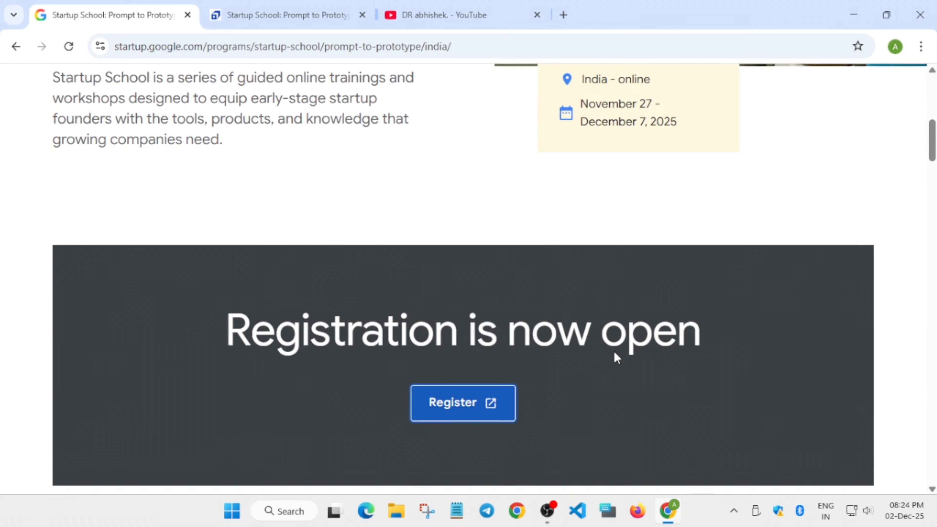
pyautogui.scroll(-3)
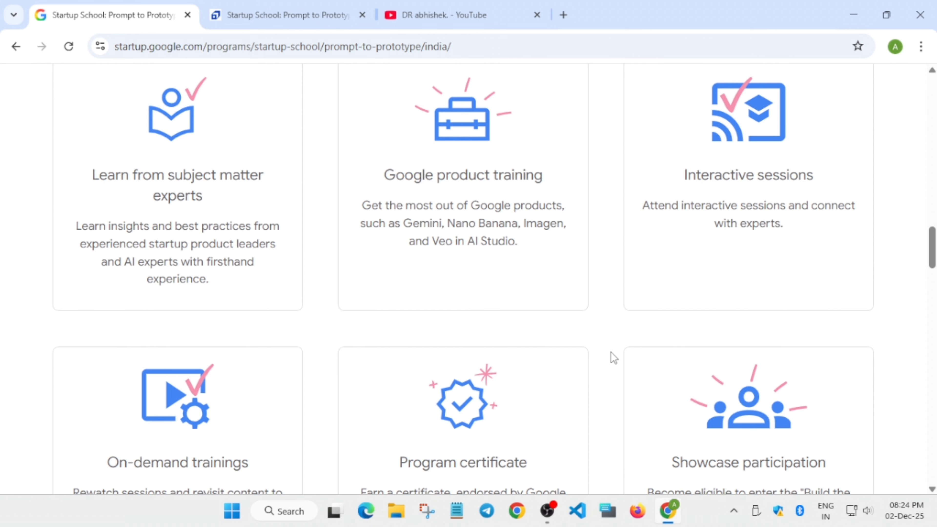
pyautogui.moveTo(588, 344)
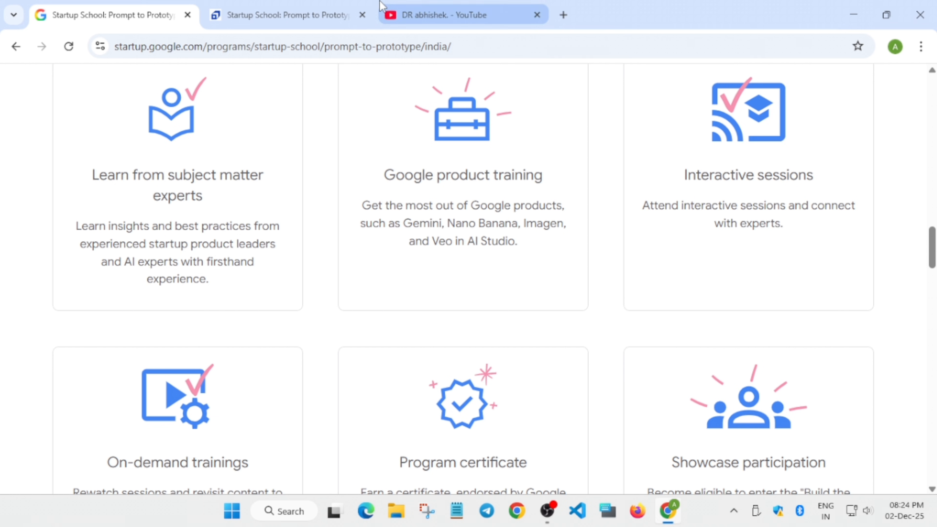
# Switch to the DR abhishek YouTube Videos page and scroll back up to the channel banner
pyautogui.click(463, 14)
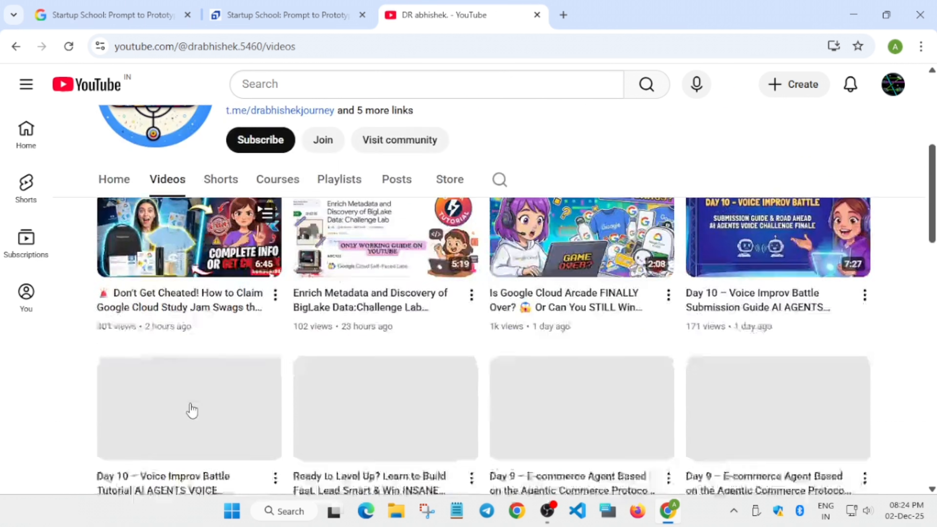
pyautogui.scroll(-3)
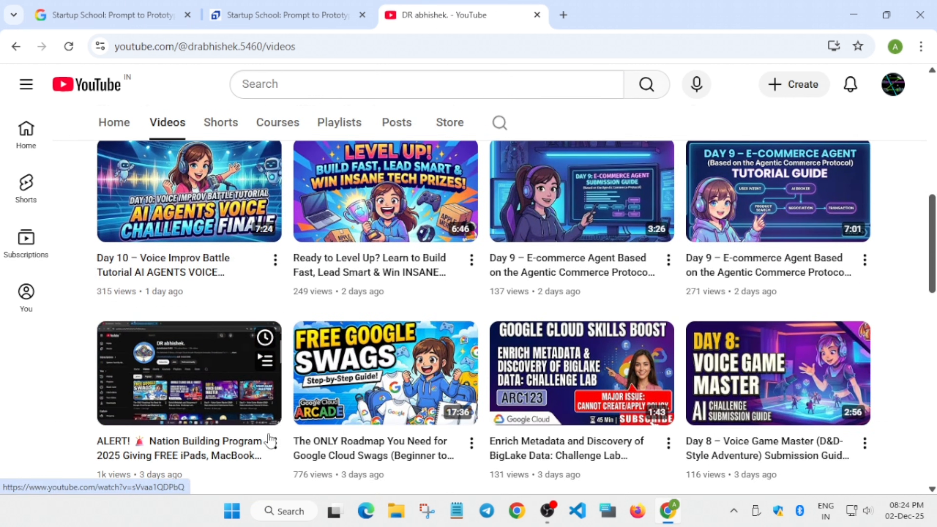
pyautogui.scroll(3)
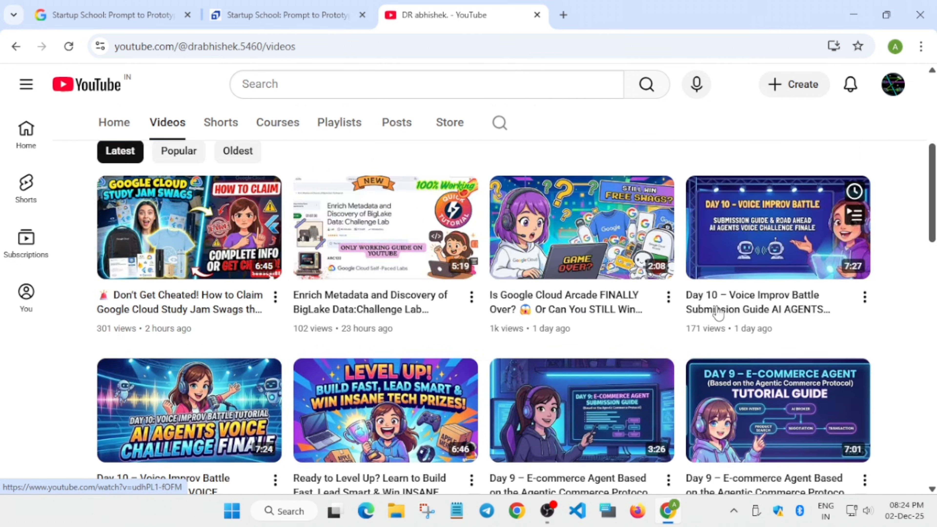
pyautogui.scroll(3)
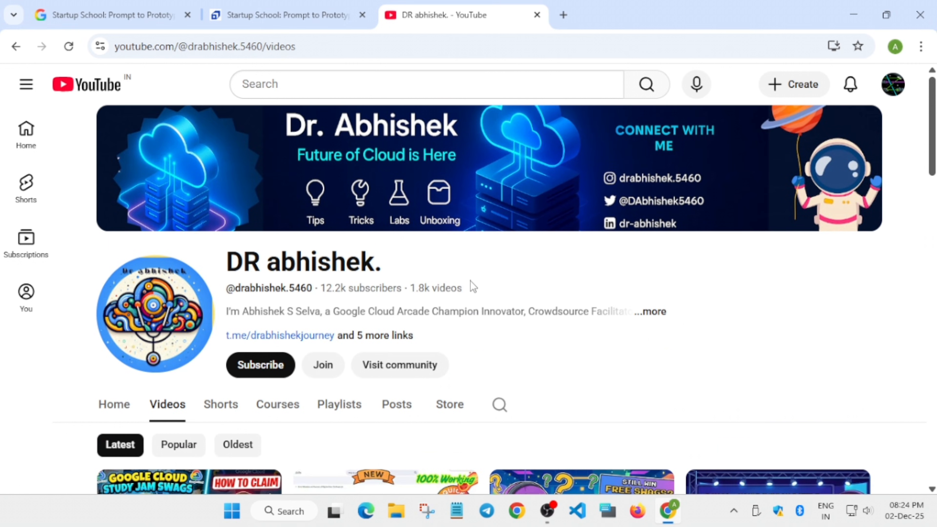